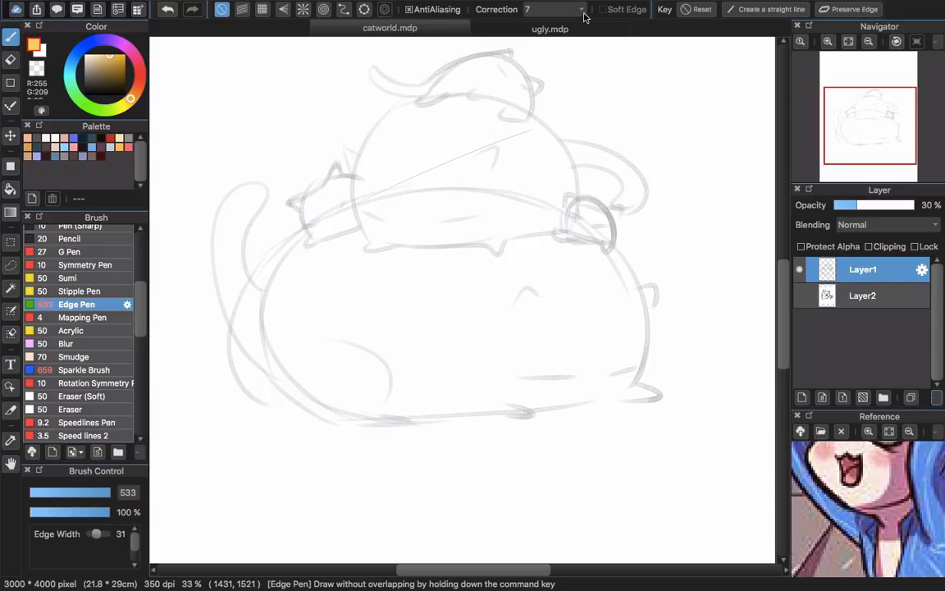
pyautogui.moveTo(569, 88)
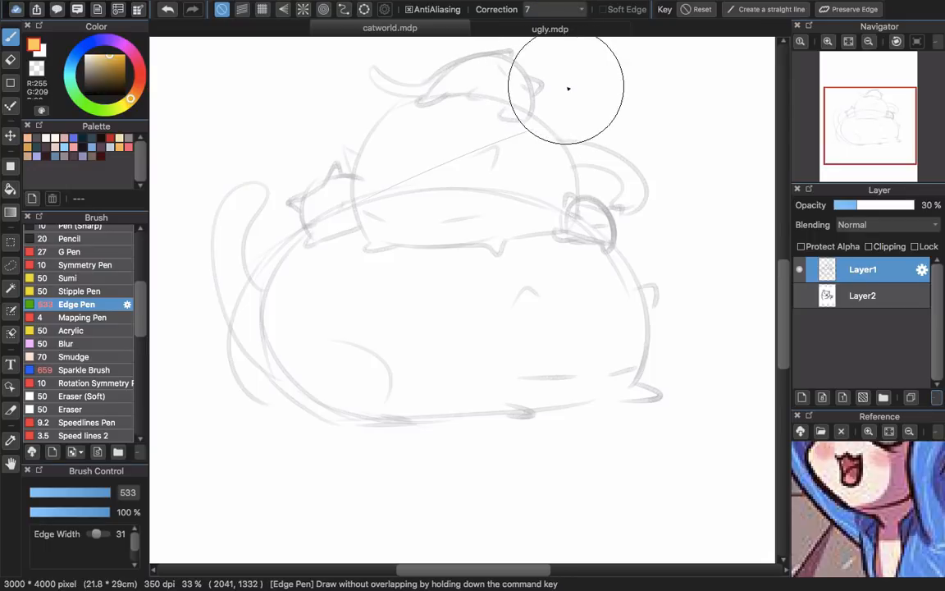
pyautogui.moveTo(529, 70)
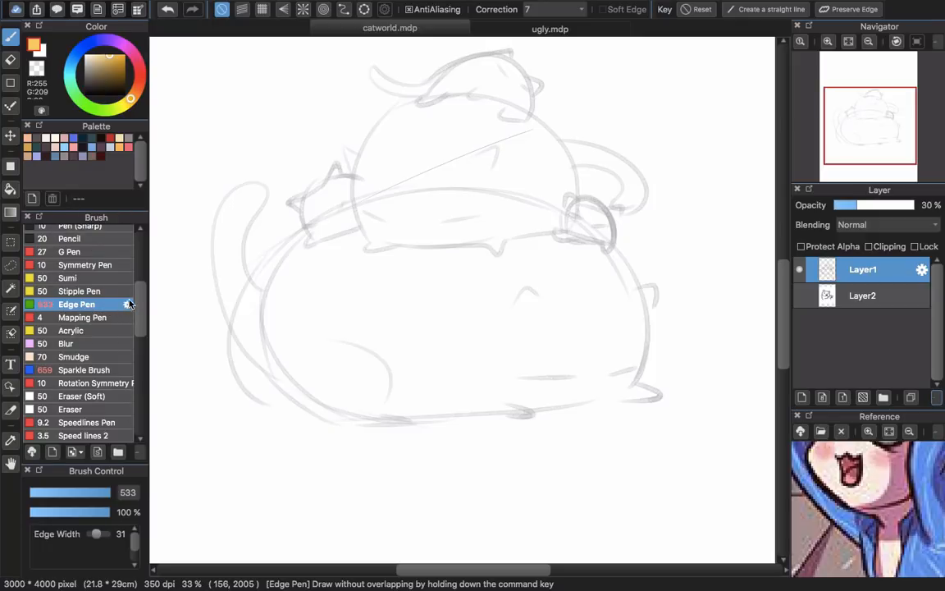
pyautogui.moveTo(84, 232)
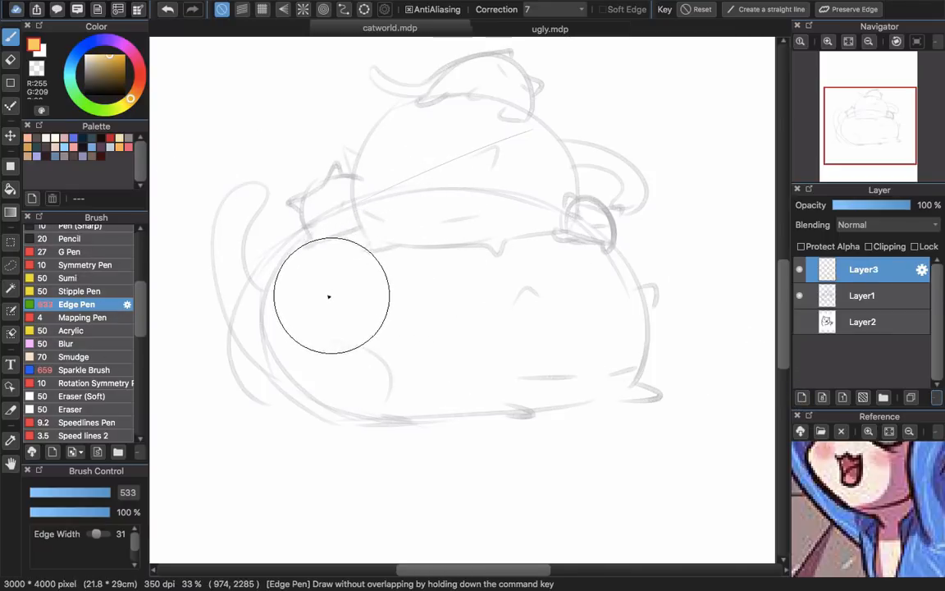
# - Draw a trial Edge Pen stroke on the new layer and choose a pink second colour
pyautogui.moveTo(328, 296); pyautogui.dragTo(541, 385)
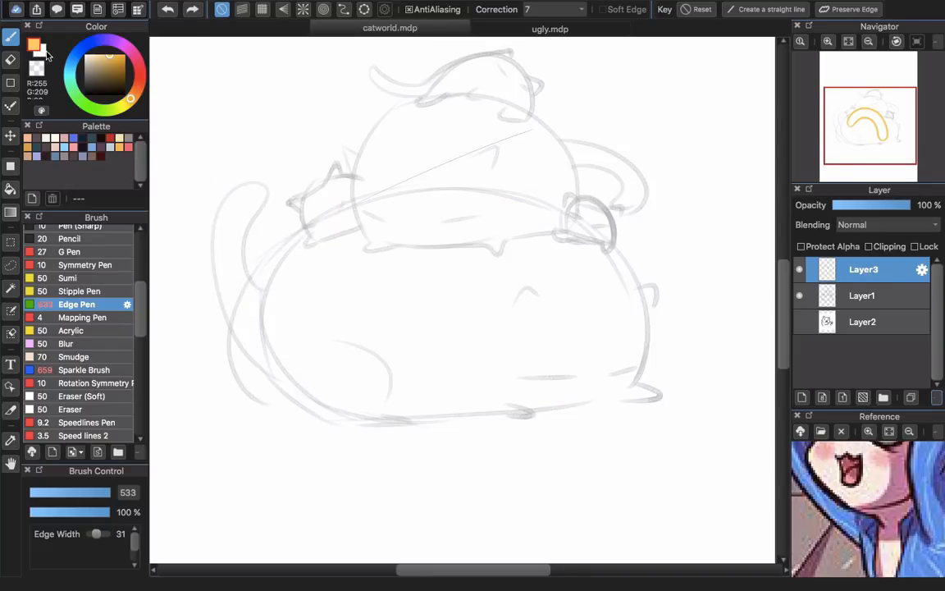
pyautogui.click(99, 57)
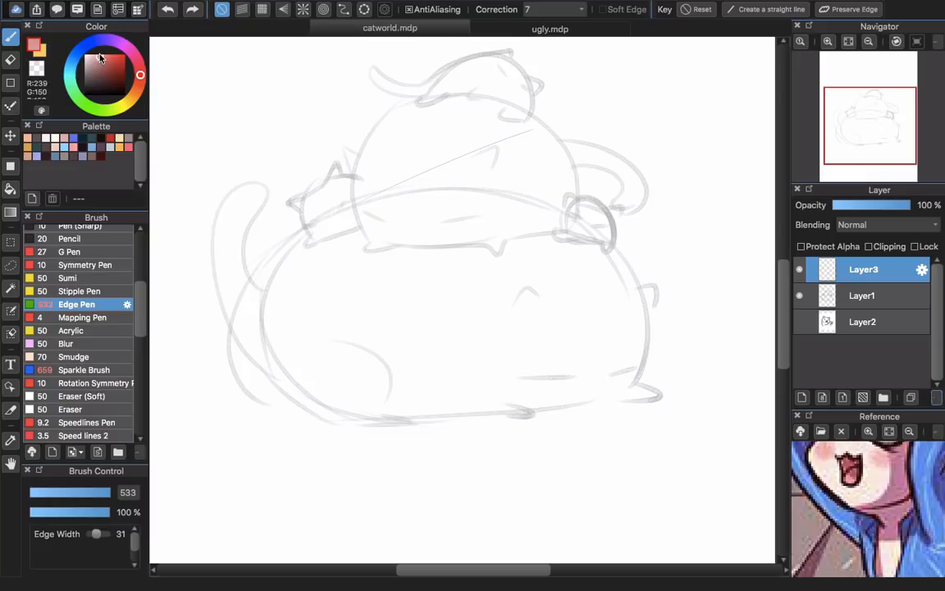
pyautogui.moveTo(369, 254); pyautogui.dragTo(393, 328)
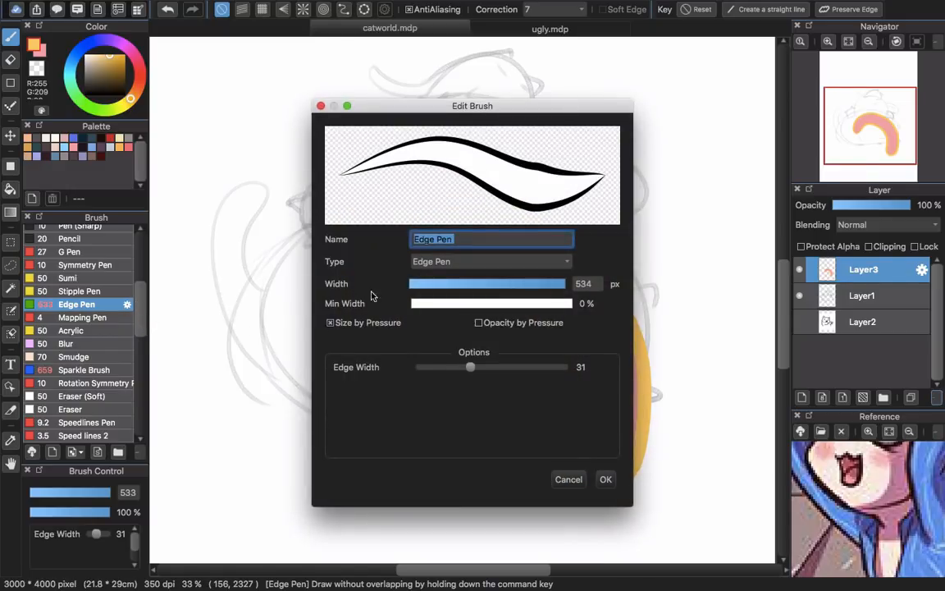
pyautogui.moveTo(131, 315)
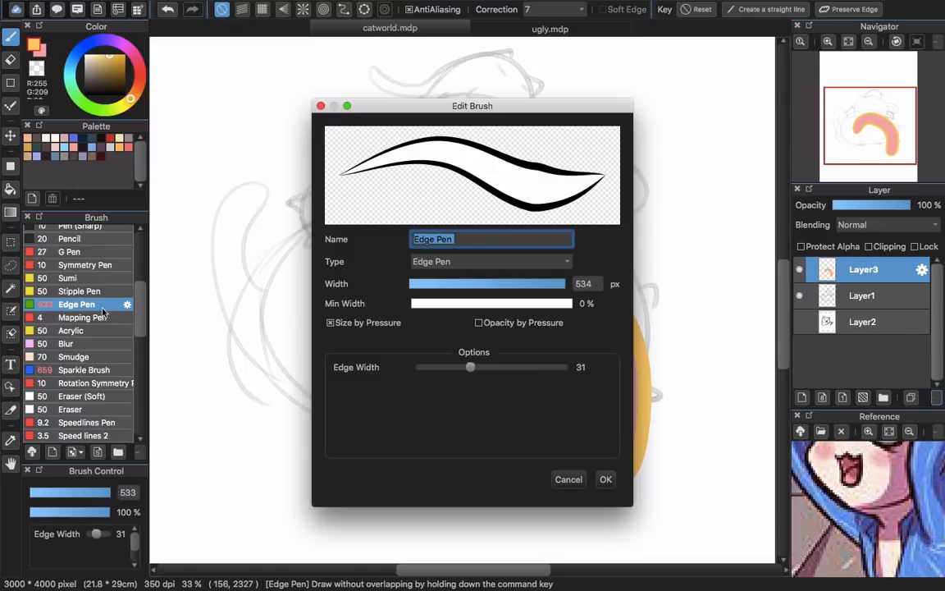
pyautogui.moveTo(470, 343)
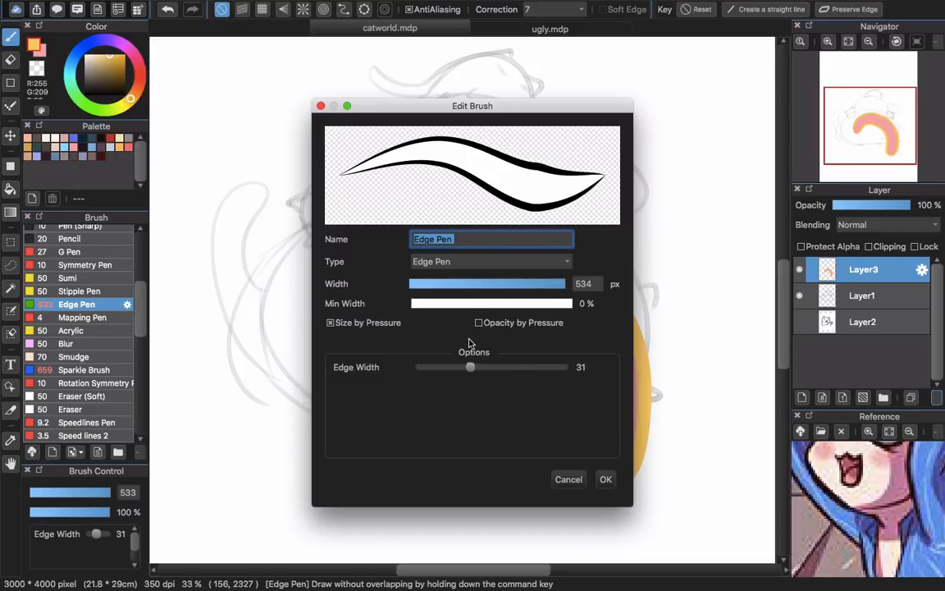
pyautogui.moveTo(484, 371)
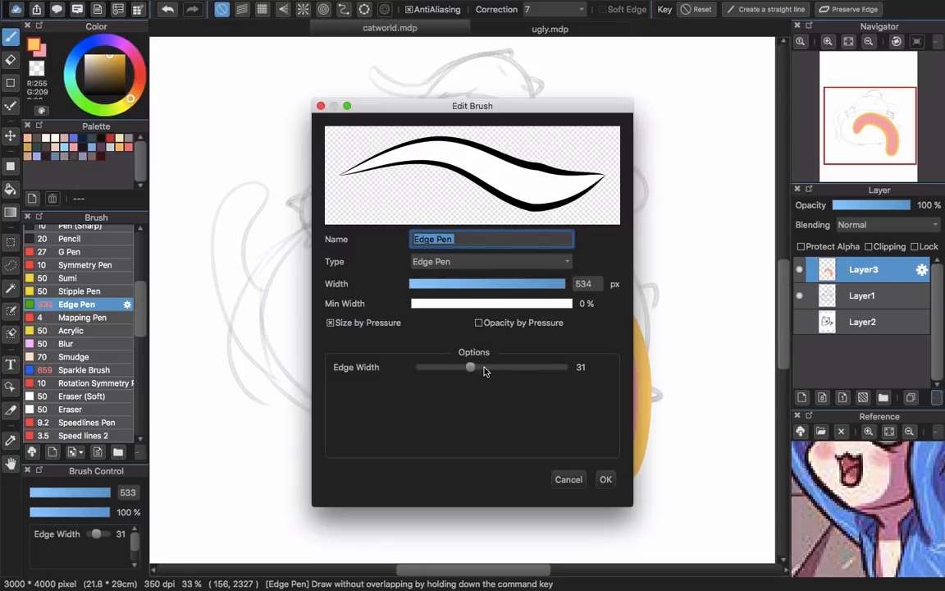
# - Adjust the Edge Pen's Edge Width slider from 31 to 24 and confirm with OK
pyautogui.moveTo(470, 367); pyautogui.dragTo(437, 366)
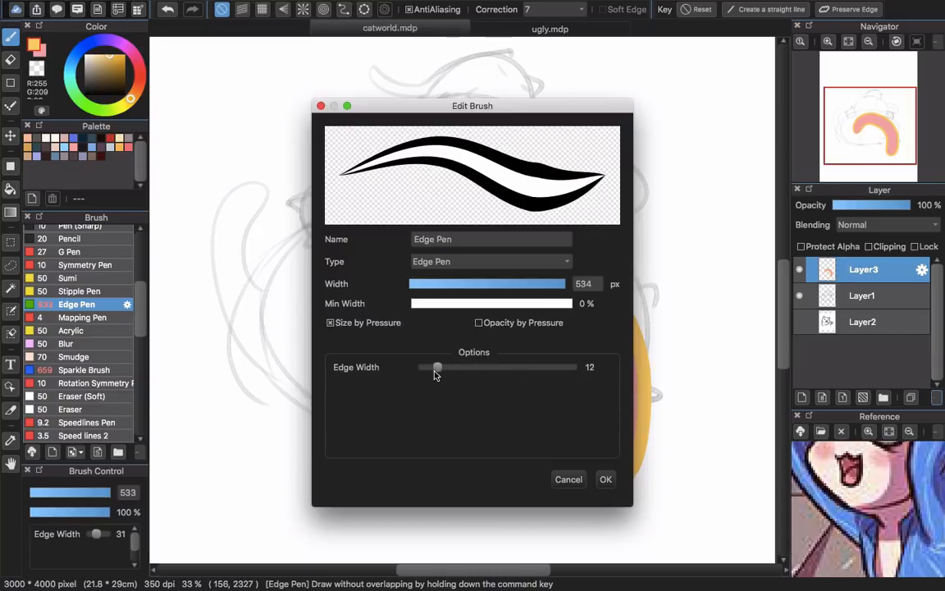
pyautogui.moveTo(437, 367); pyautogui.dragTo(482, 366)
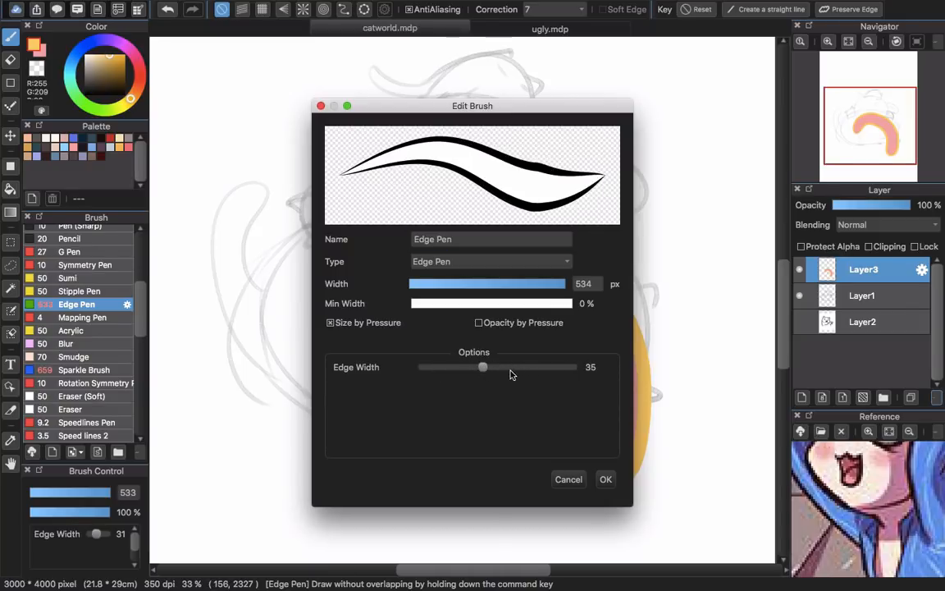
pyautogui.moveTo(482, 367); pyautogui.dragTo(460, 366)
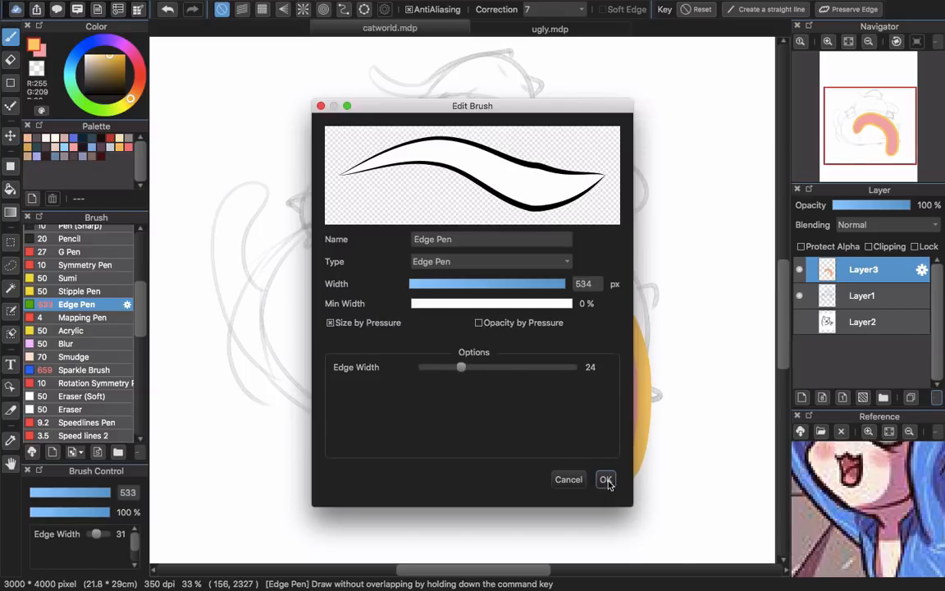
pyautogui.click(606, 479)
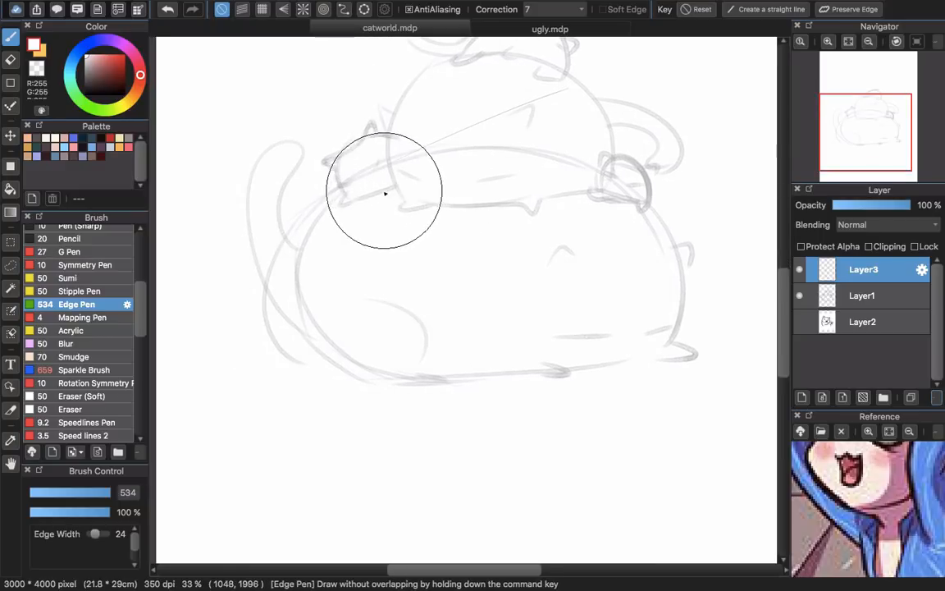
pyautogui.moveTo(391, 204)
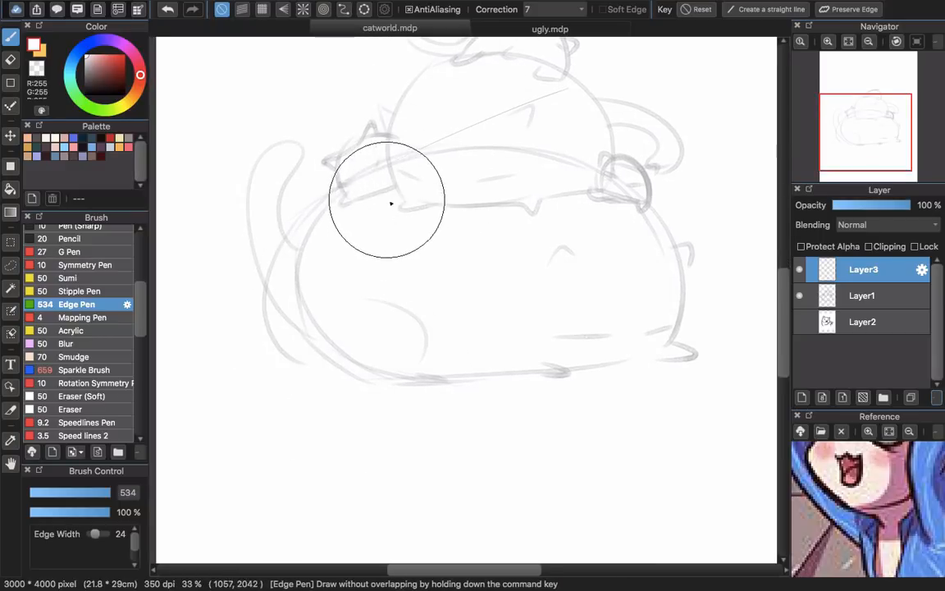
pyautogui.moveTo(445, 352)
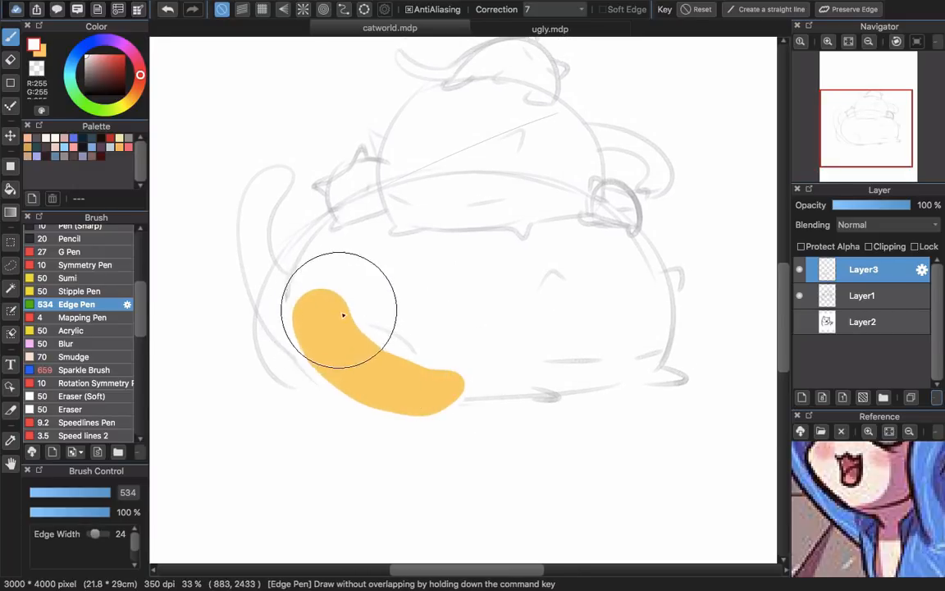
# - Trace practice Edge Pen outlines over the cat's lower left, back and right side
pyautogui.moveTo(343, 316); pyautogui.dragTo(391, 187)
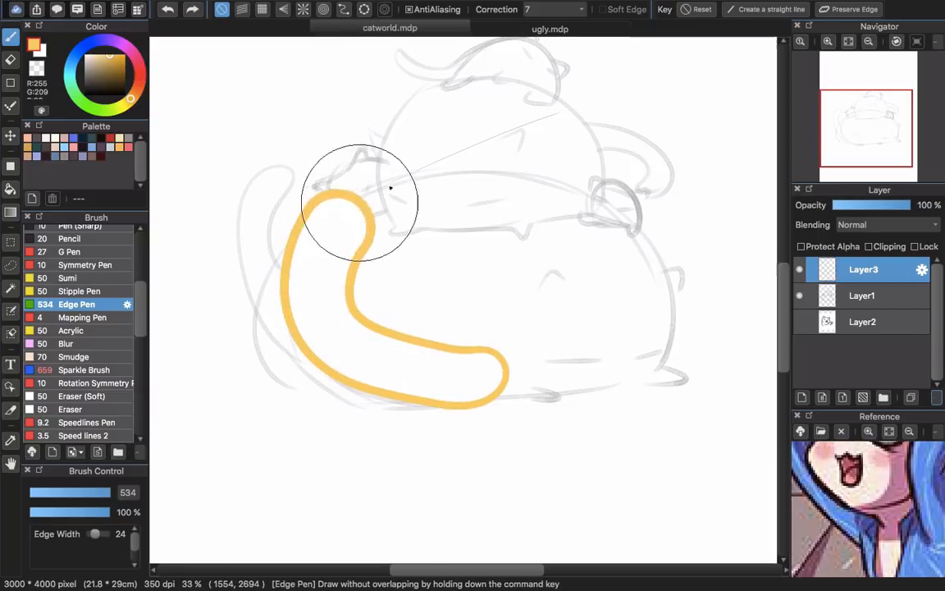
pyautogui.moveTo(390, 189); pyautogui.dragTo(549, 287)
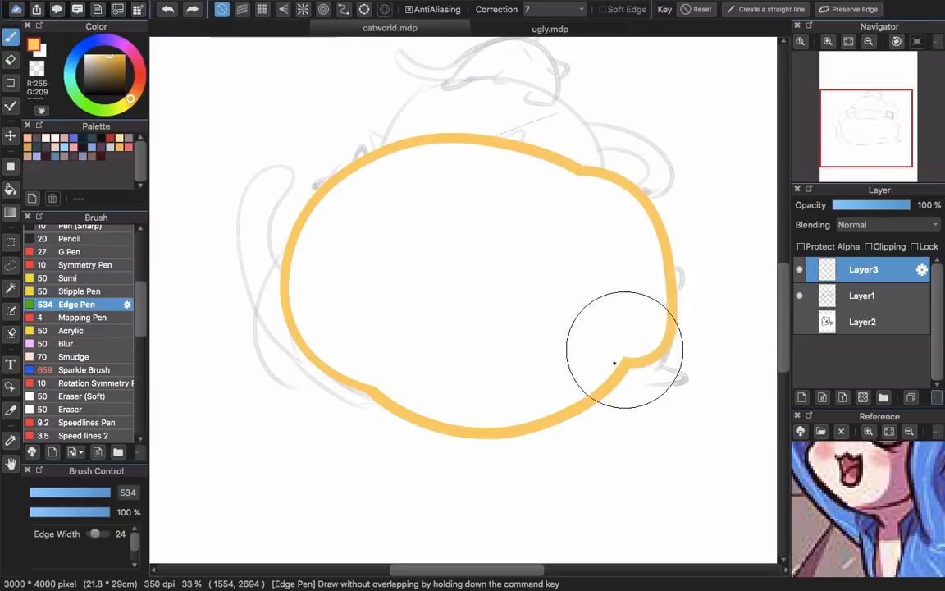
pyautogui.moveTo(613, 363); pyautogui.dragTo(685, 369)
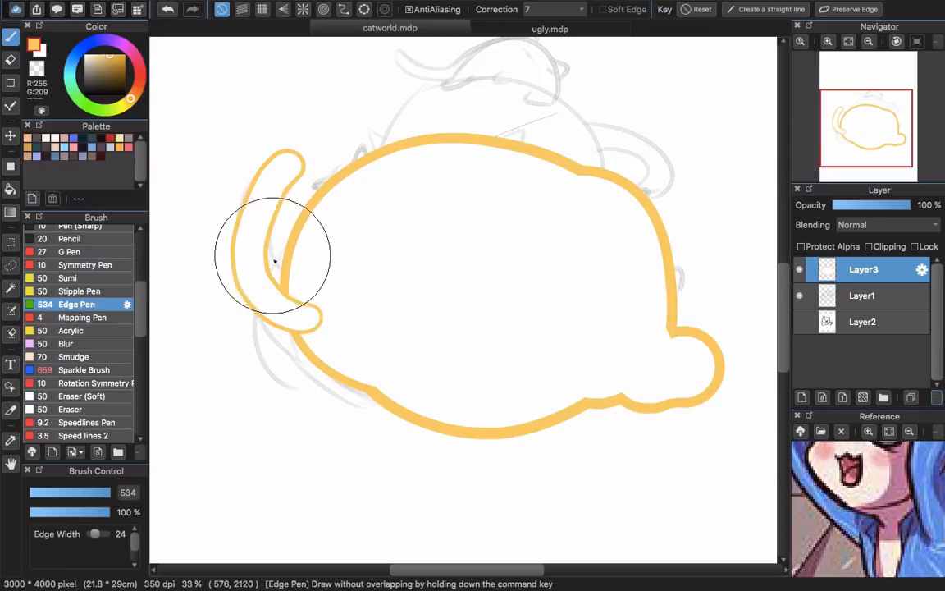
pyautogui.moveTo(351, 487)
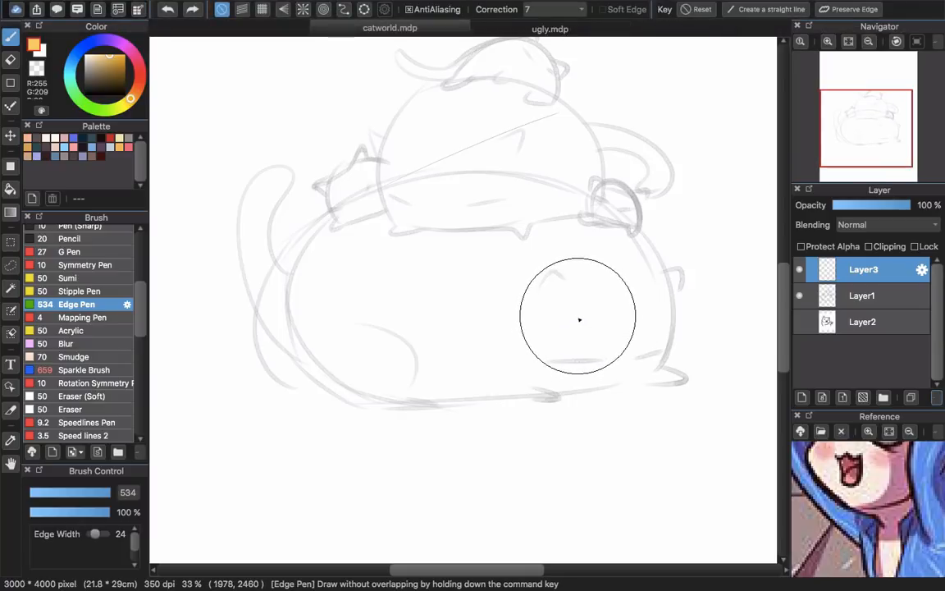
pyautogui.moveTo(574, 319)
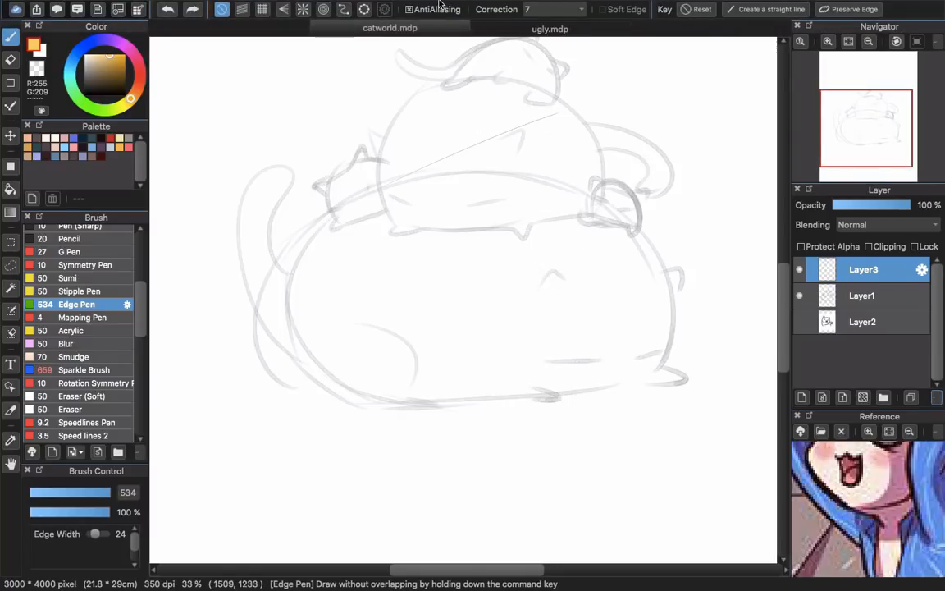
# - Enable Keyboard Support from the Window menu
pyautogui.click(447, 8)
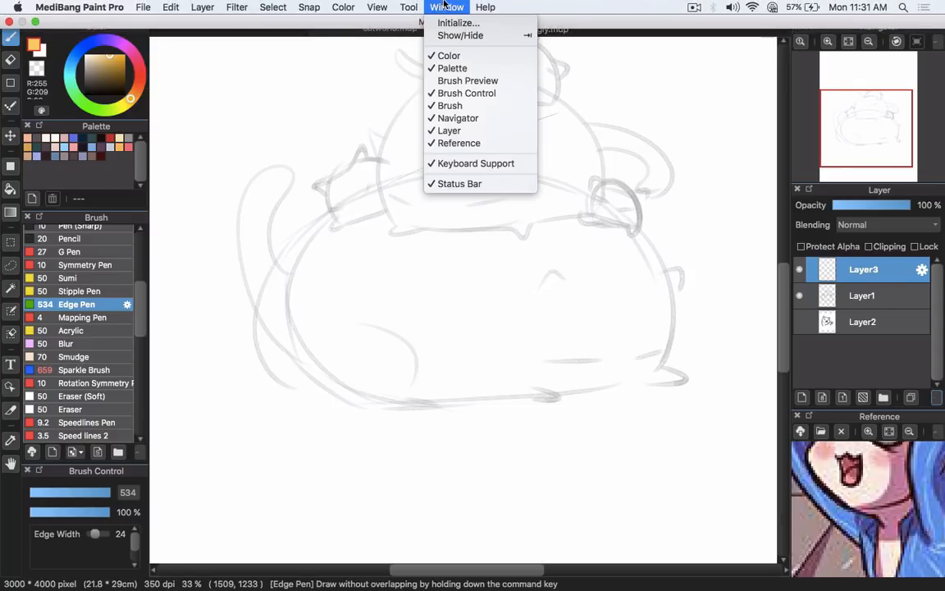
pyautogui.moveTo(460, 35)
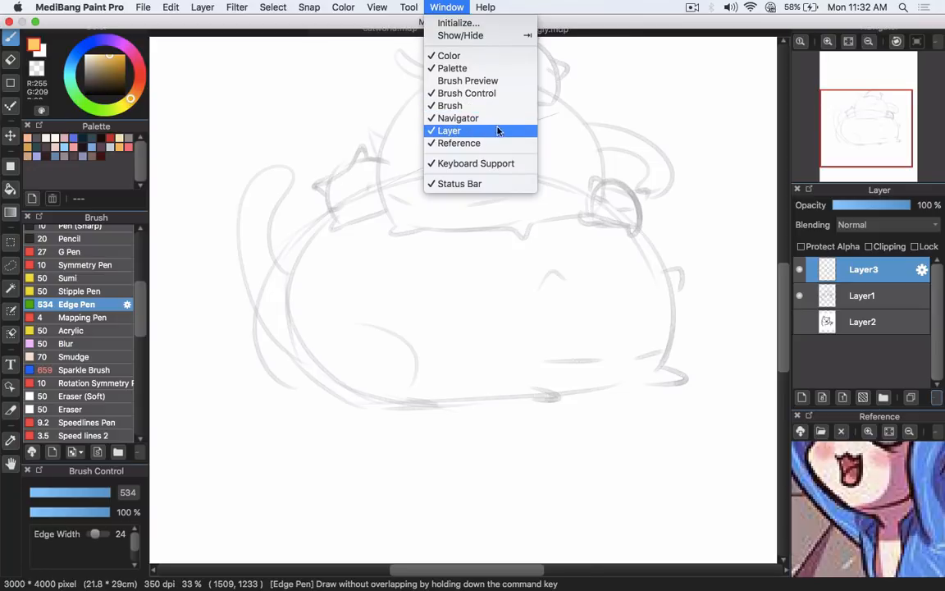
pyautogui.moveTo(475, 163)
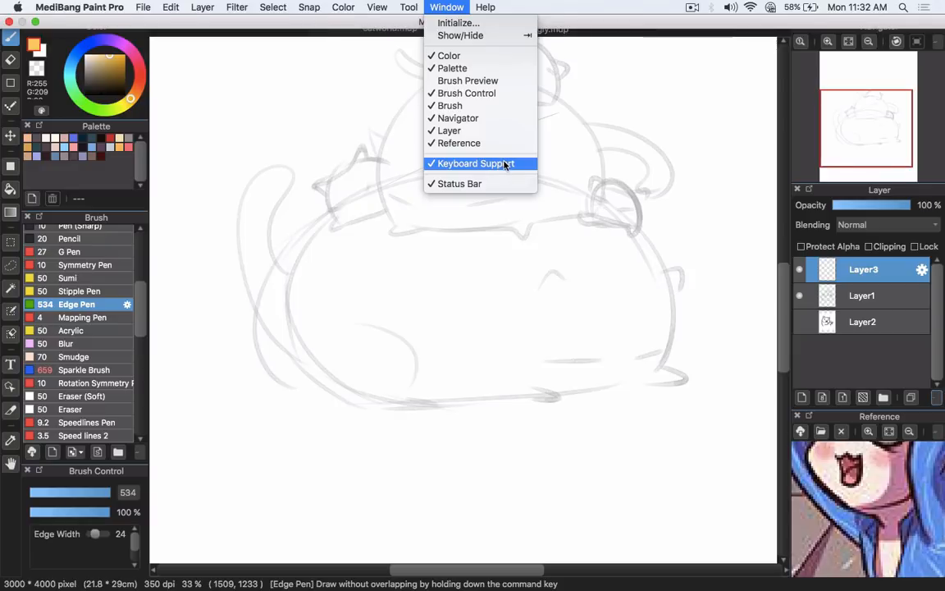
pyautogui.click(472, 164)
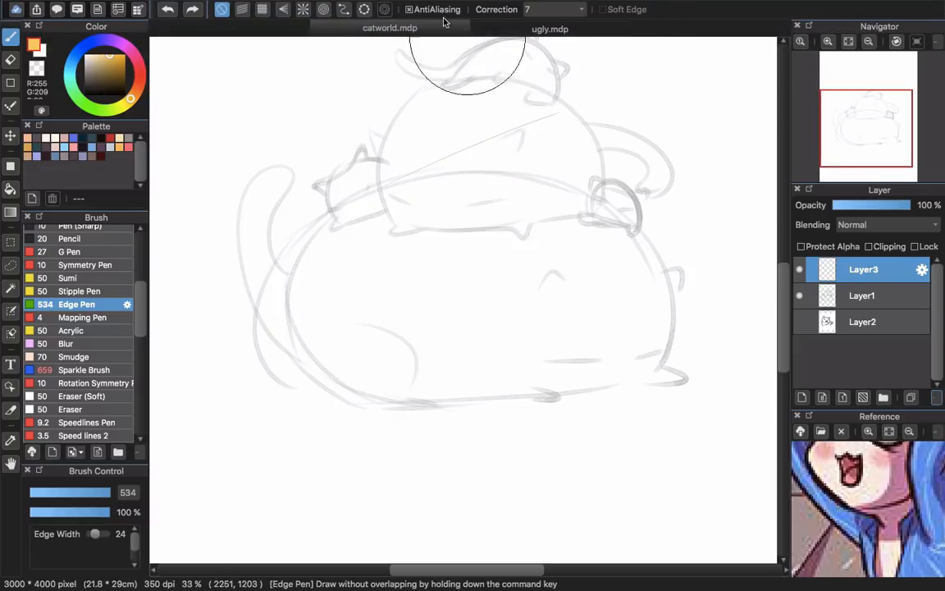
pyautogui.click(446, 7)
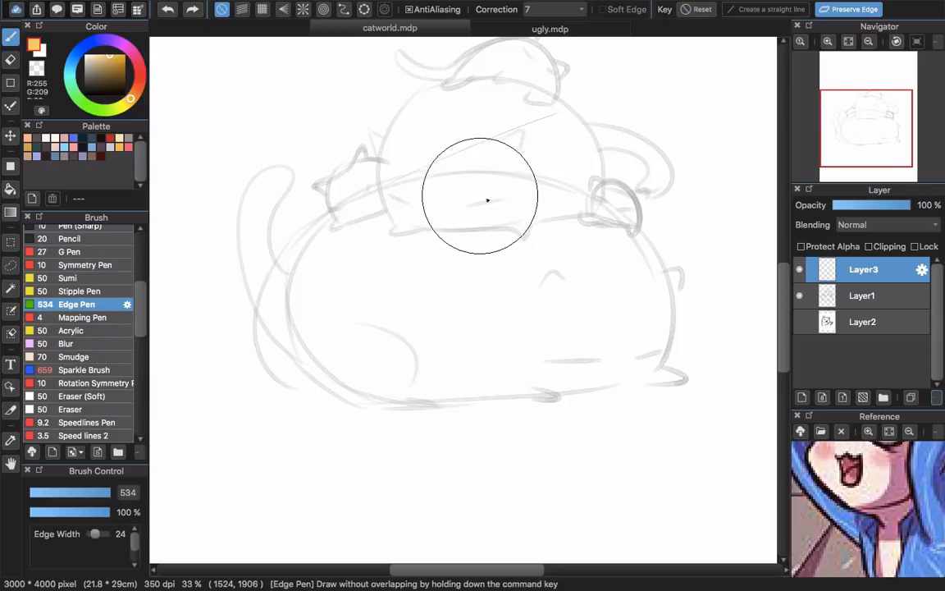
# - Outline the cat's back, sides, bottom, tail and a lower-right paw with the Edge Pen
pyautogui.moveTo(484, 201); pyautogui.dragTo(640, 279)
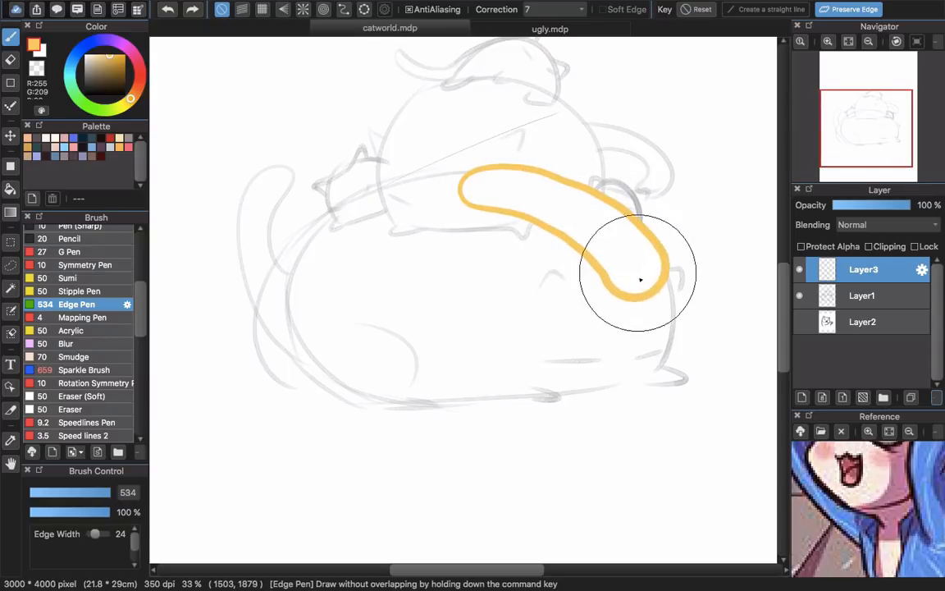
pyautogui.moveTo(639, 278); pyautogui.dragTo(492, 177)
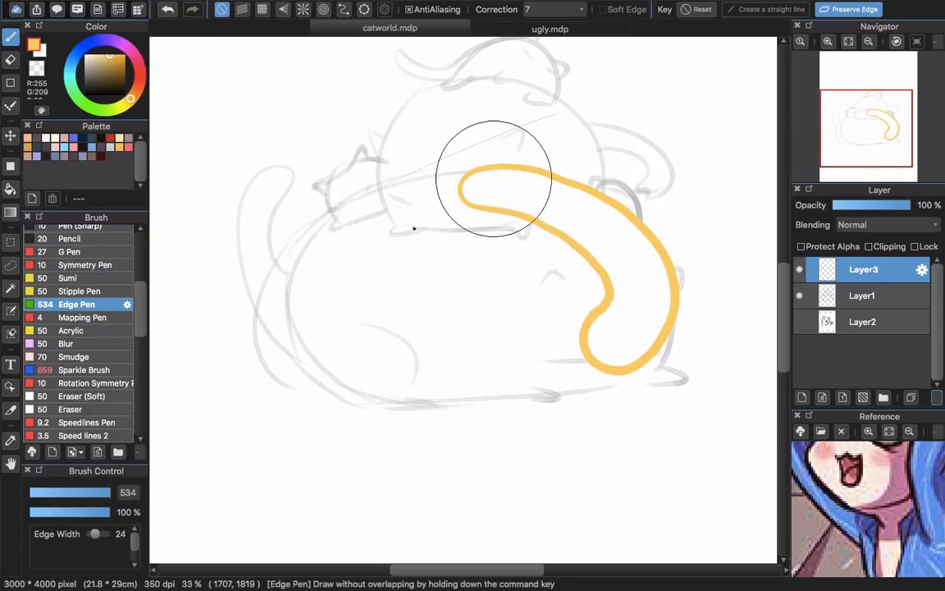
pyautogui.moveTo(415, 223)
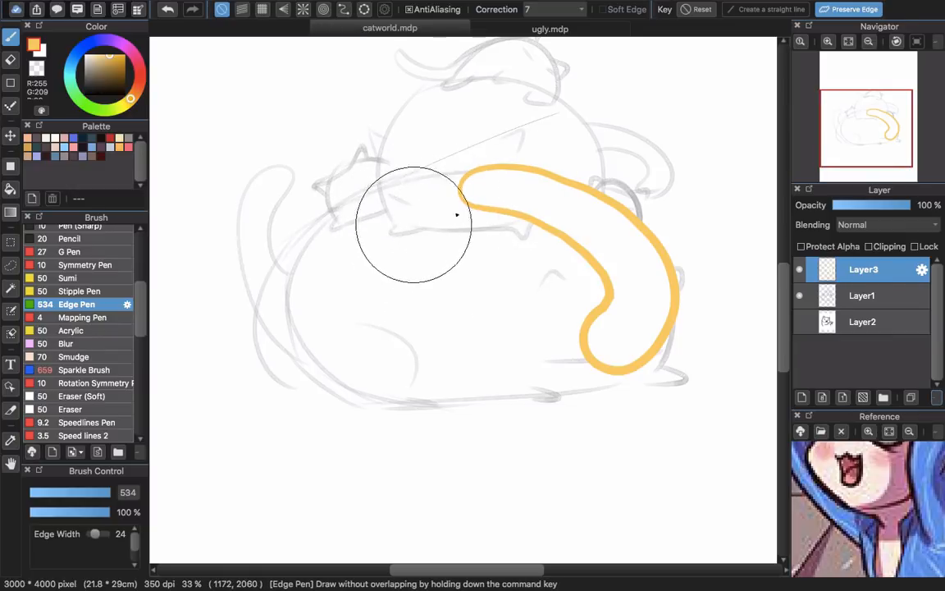
pyautogui.moveTo(459, 185); pyautogui.dragTo(357, 348)
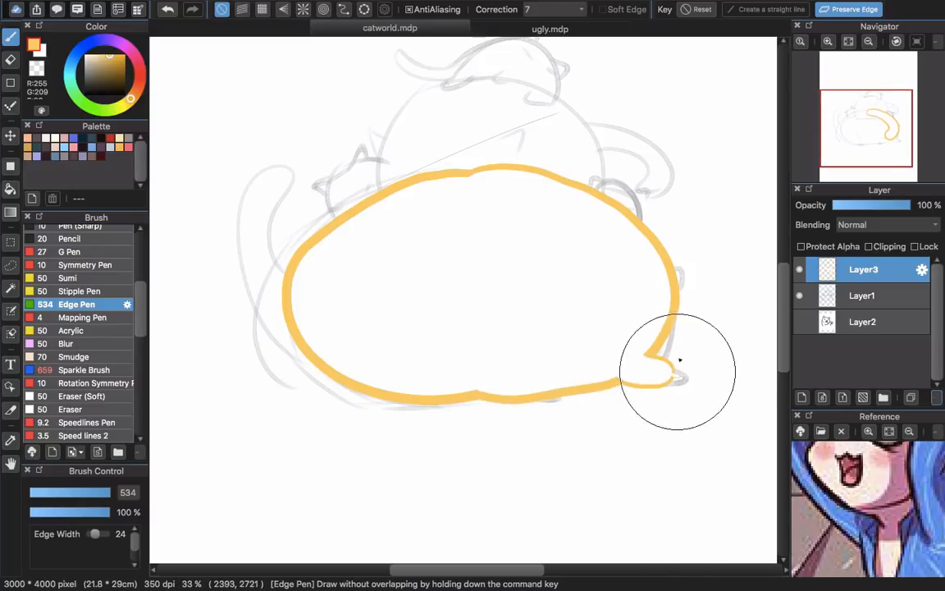
pyautogui.moveTo(678, 369); pyautogui.dragTo(680, 276)
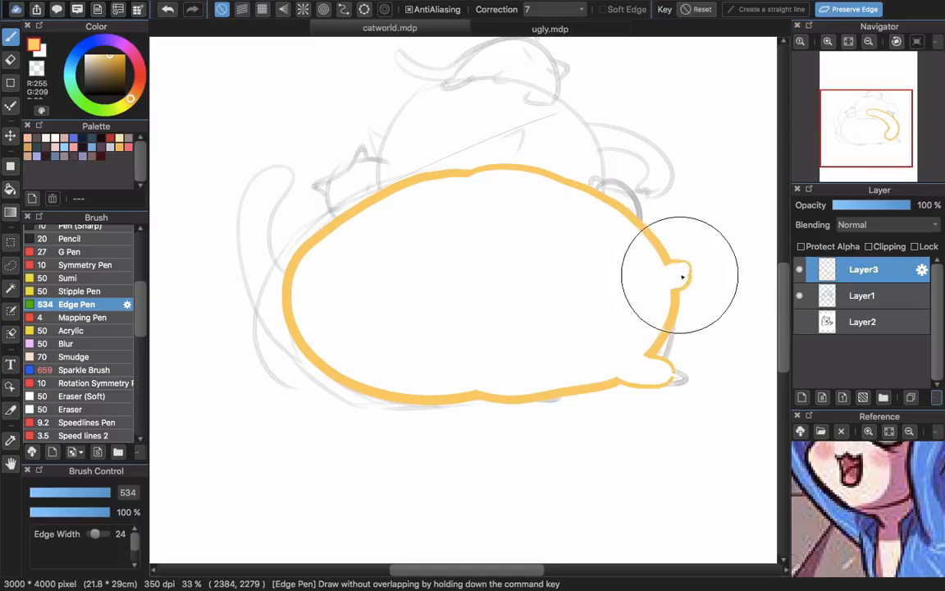
pyautogui.moveTo(680, 276); pyautogui.dragTo(253, 219)
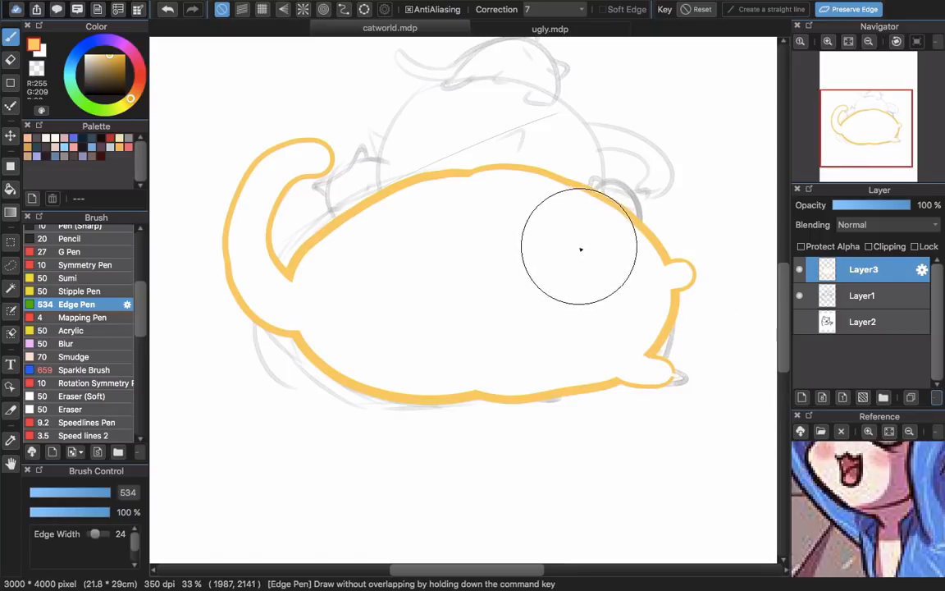
pyautogui.moveTo(541, 261)
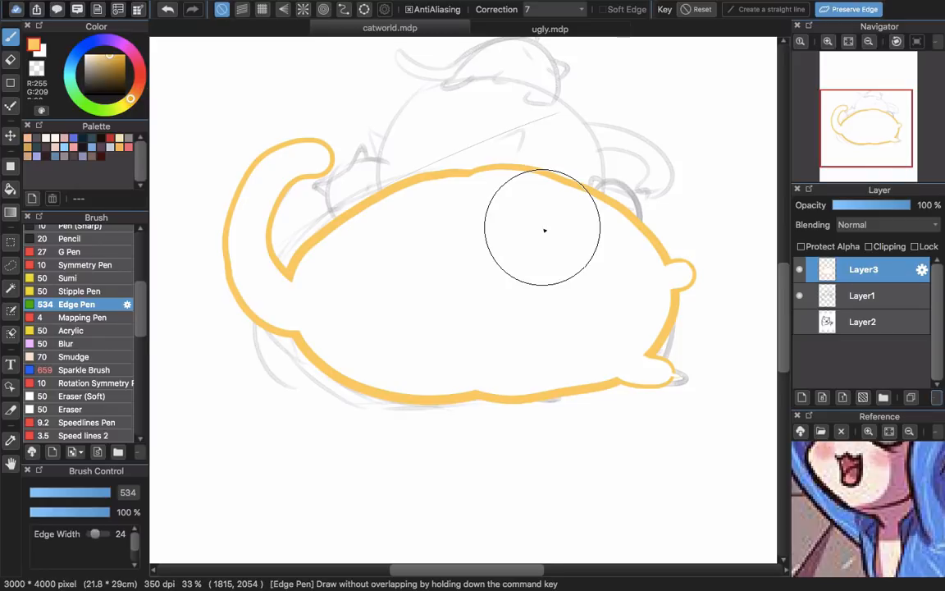
pyautogui.moveTo(74, 66)
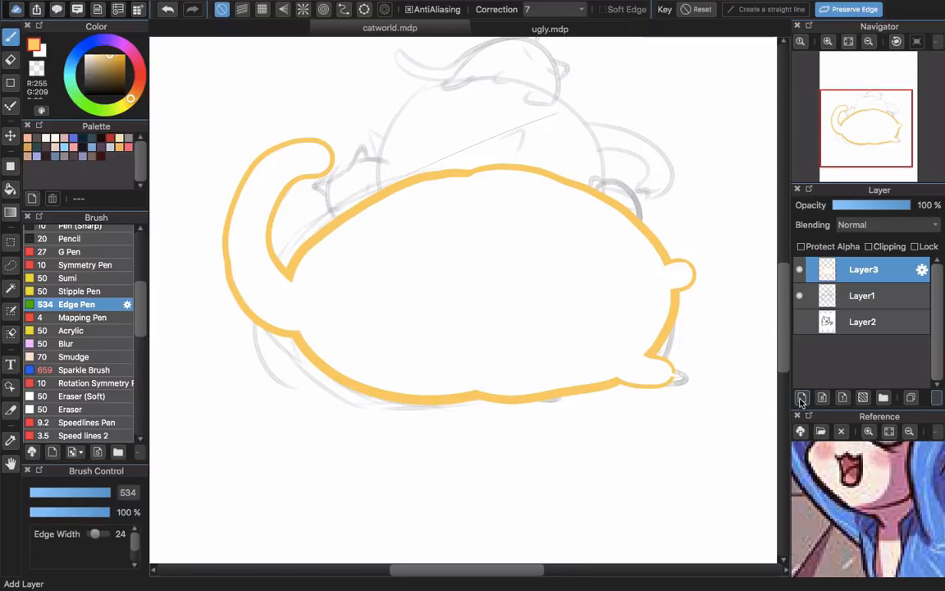
# - Add a new layer for the cat's red fill
pyautogui.click(801, 398)
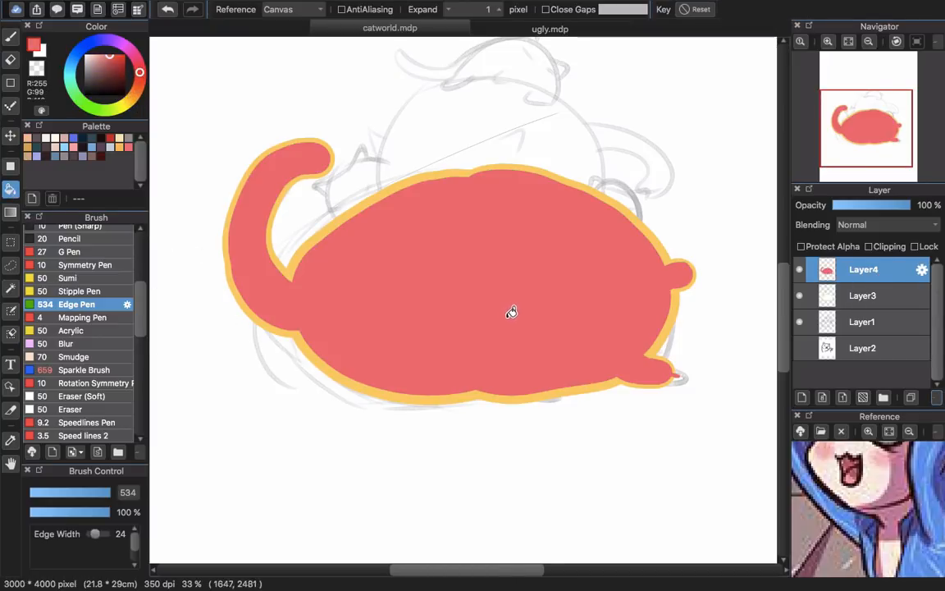
pyautogui.moveTo(662, 353)
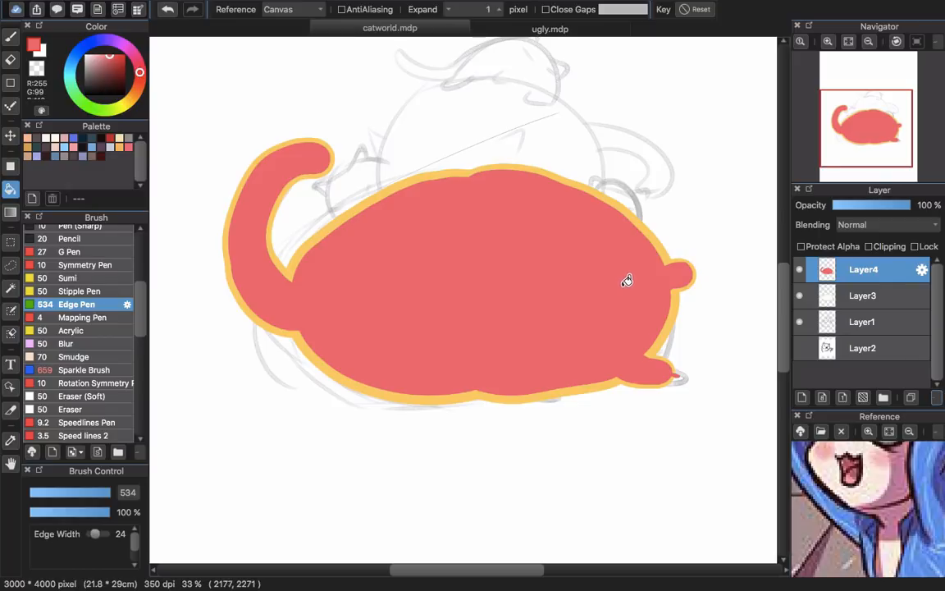
pyautogui.moveTo(607, 309)
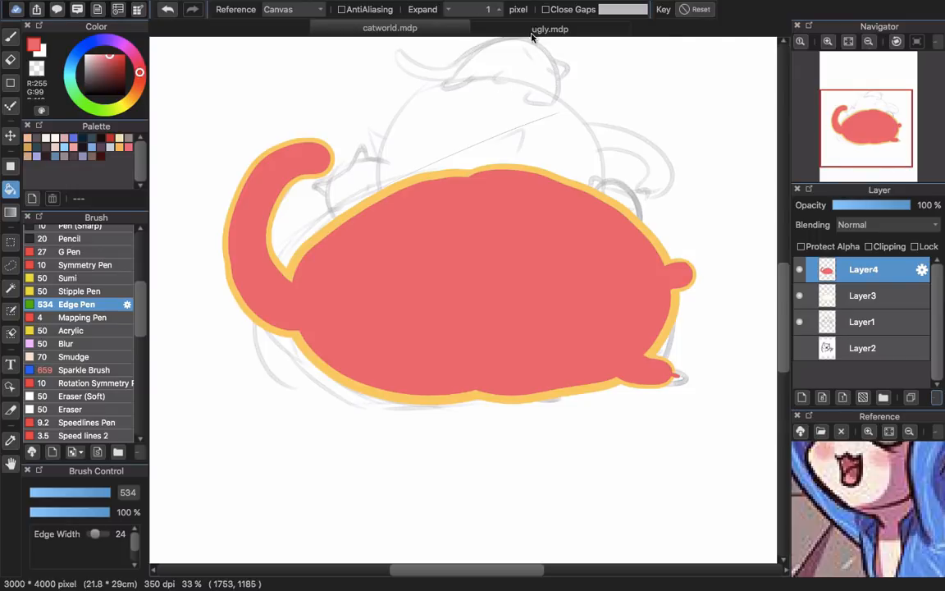
# - Switch to ugly.mdp, add an empty Layer13 above the text layers, and choose dark red
pyautogui.click(550, 27)
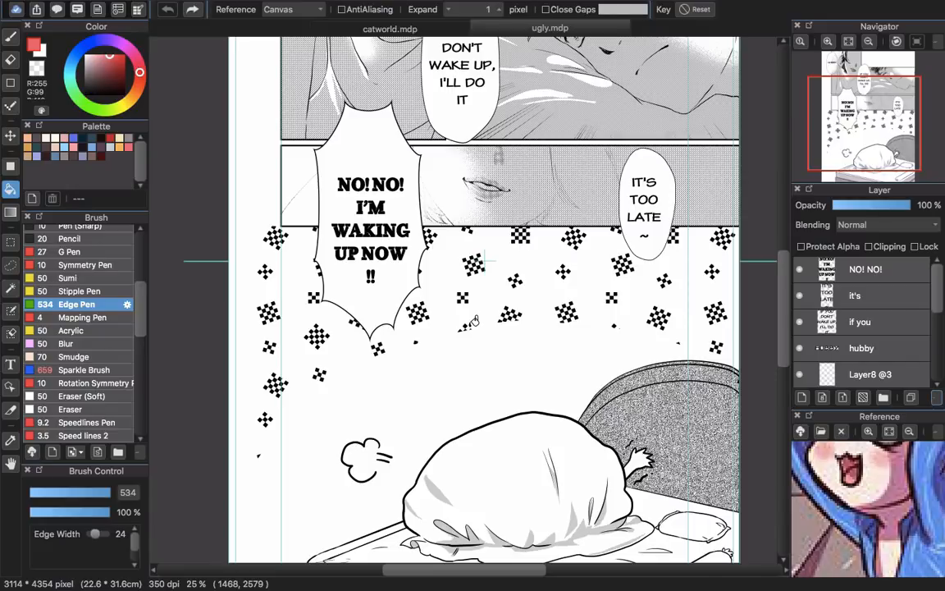
pyautogui.click(865, 269)
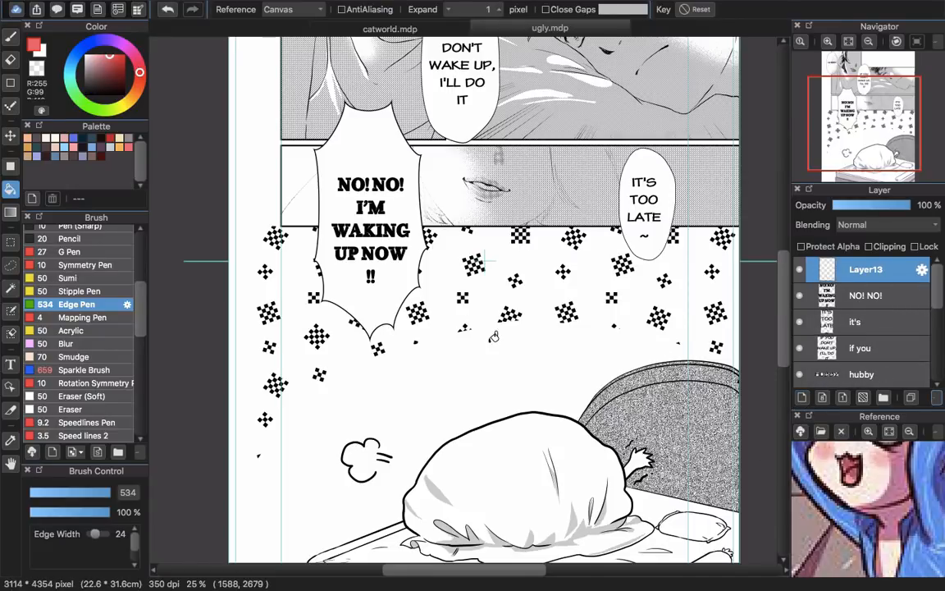
pyautogui.click(97, 87)
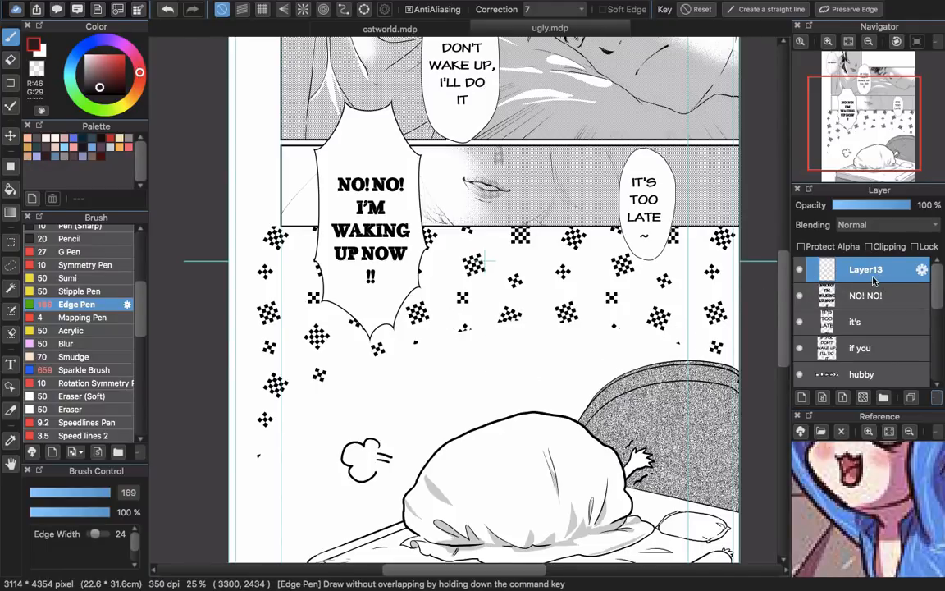
pyautogui.moveTo(459, 295)
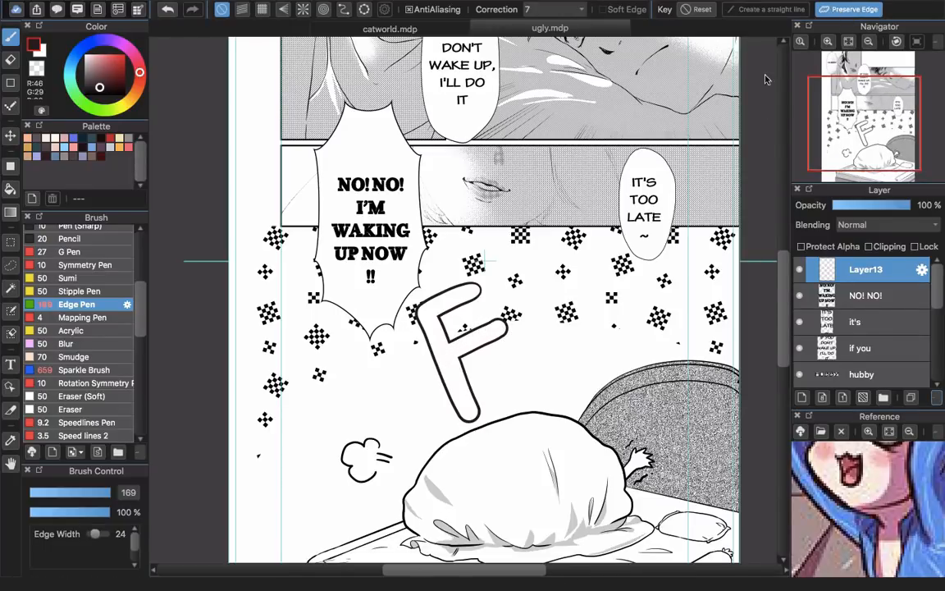
# - Letter outlined 'F', 'a', 'r' above the sleeping figure, then add Layer14
pyautogui.moveTo(541, 353); pyautogui.dragTo(529, 402)
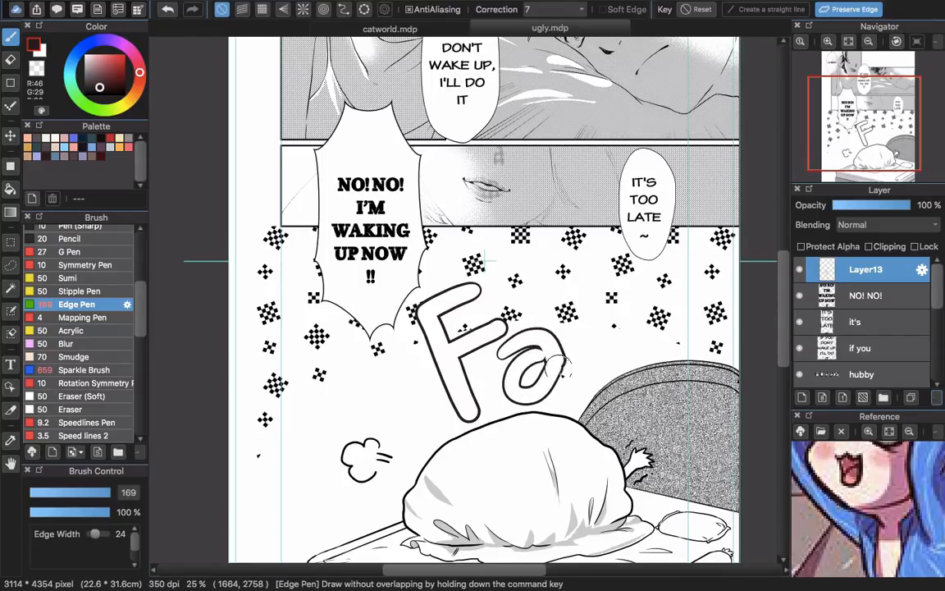
pyautogui.moveTo(566, 337); pyautogui.dragTo(591, 377)
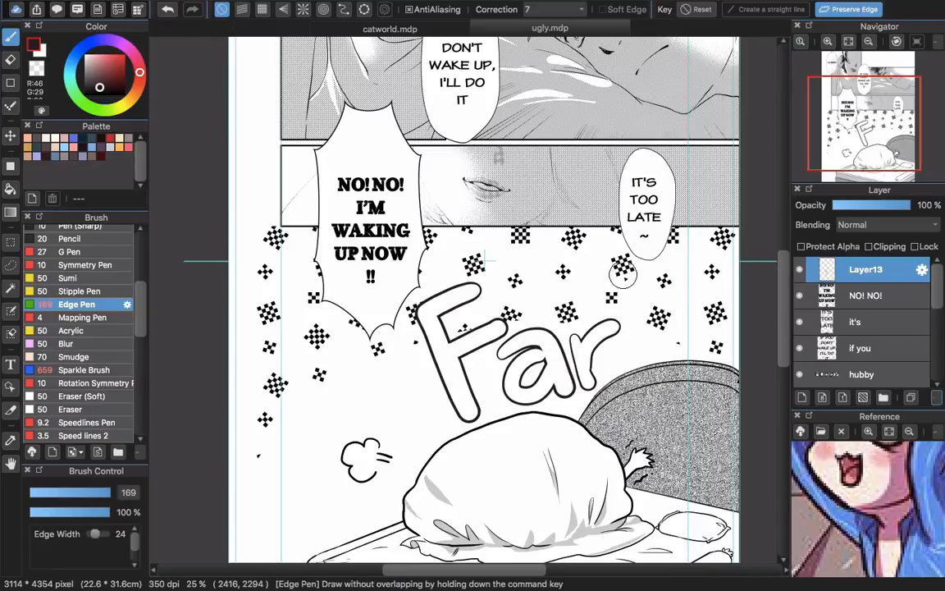
pyautogui.moveTo(620, 270); pyautogui.dragTo(660, 361)
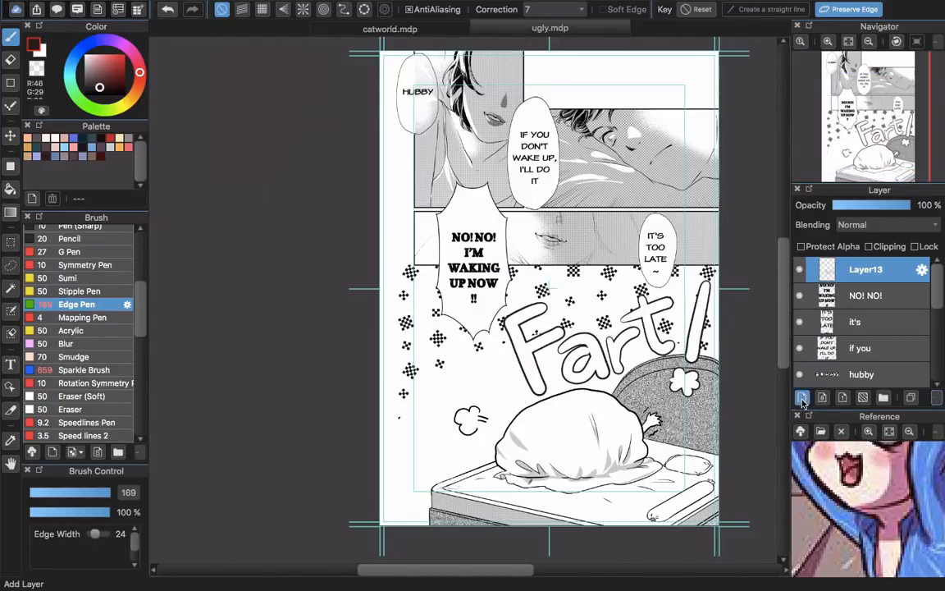
pyautogui.click(801, 397)
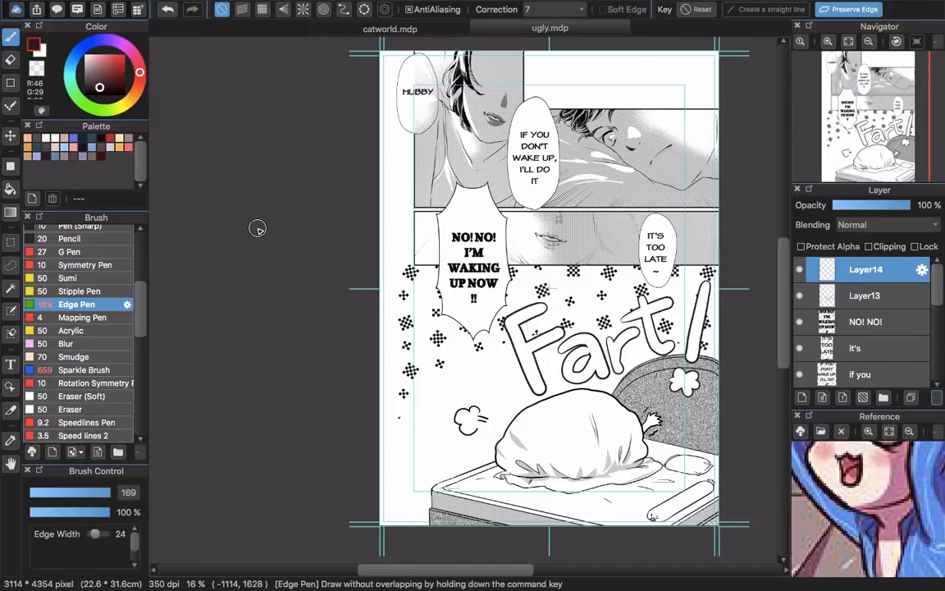
pyautogui.moveTo(617, 325)
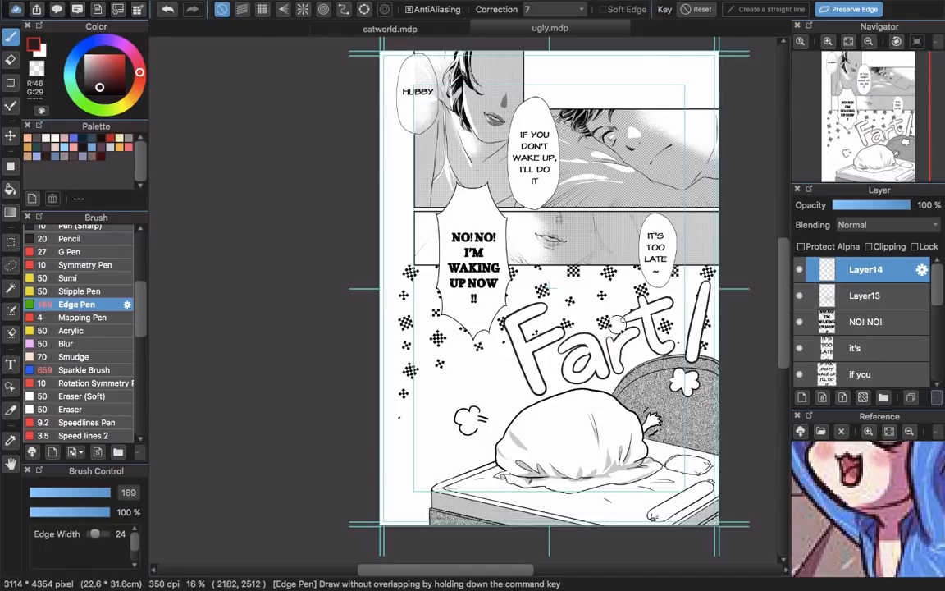